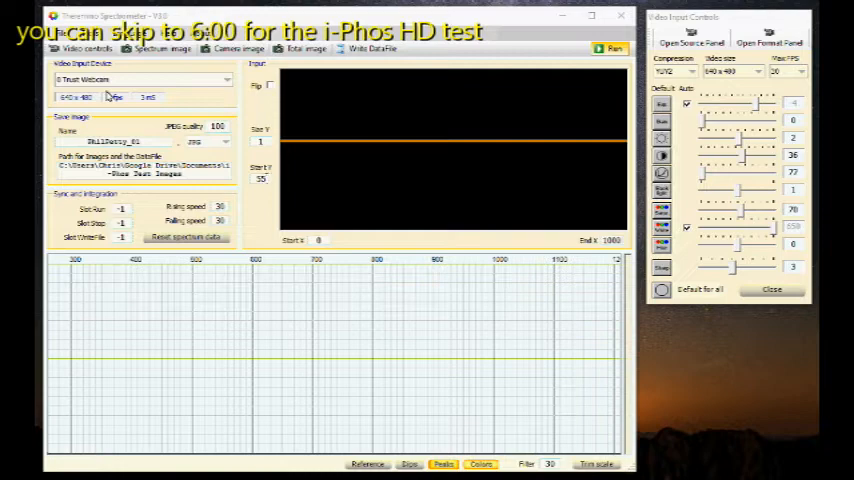
- Scroll the i-Phos HD product page past the video to the description and construction details
{"action": "left_click", "coordinate": [614, 48]}
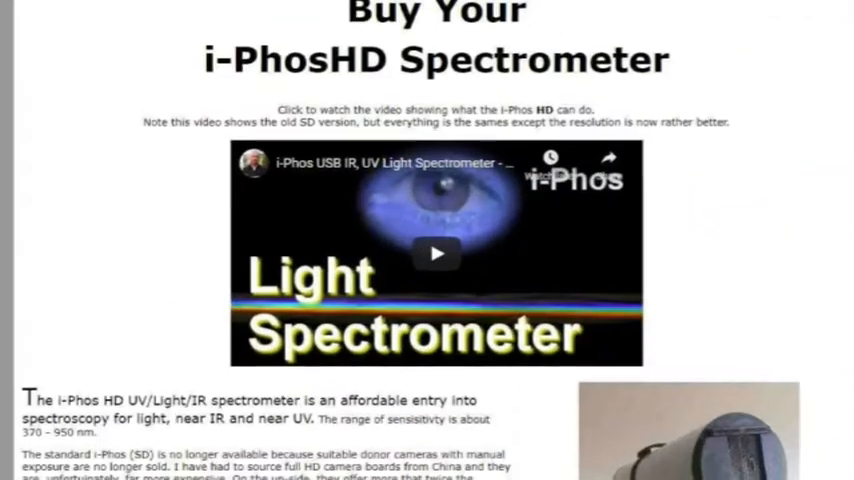
{"action": "scroll", "scroll_direction": "down", "scroll_amount": 3}
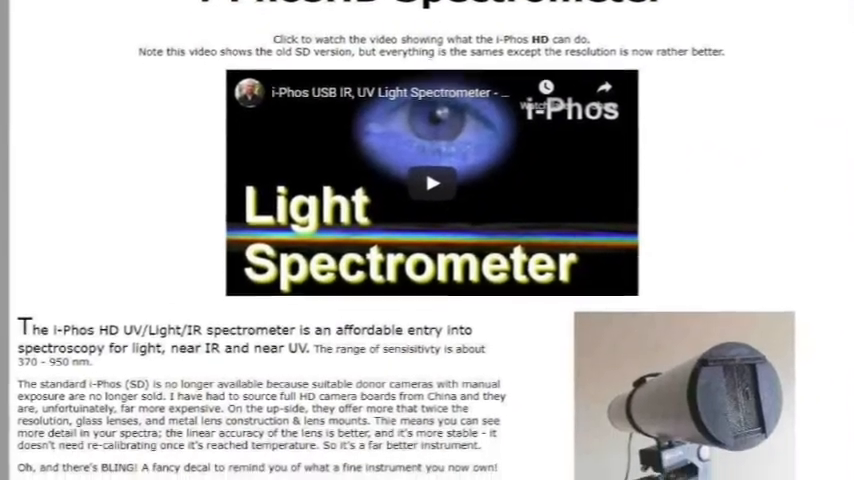
{"action": "scroll", "scroll_direction": "down", "scroll_amount": 3}
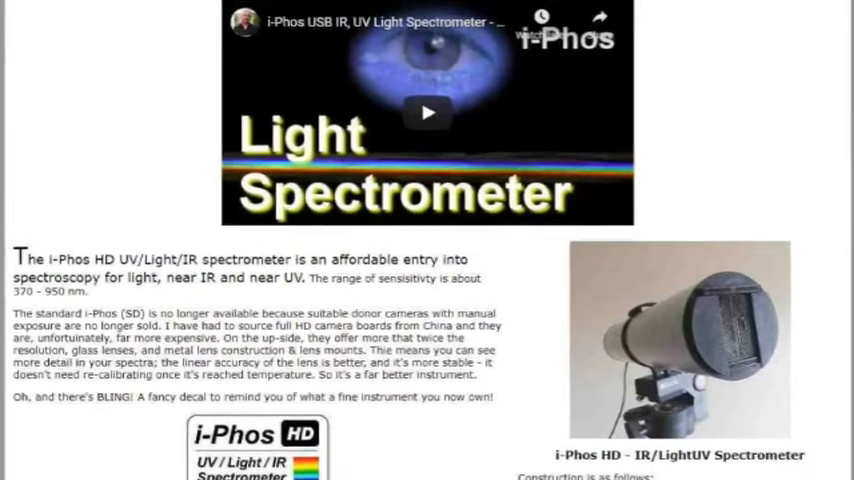
{"action": "scroll", "scroll_direction": "down", "scroll_amount": 3}
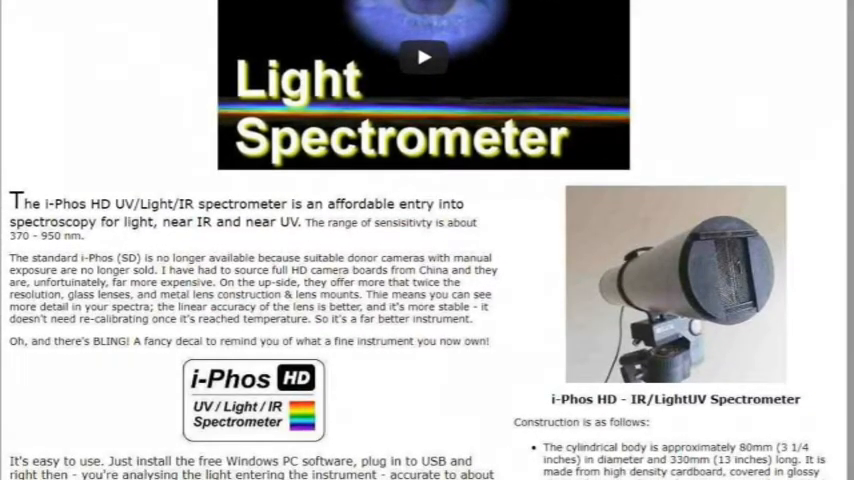